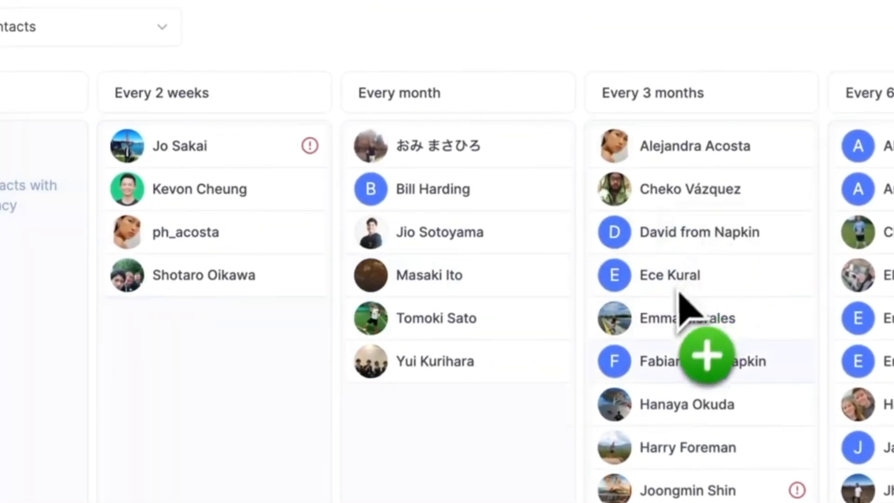
# Scroll up on the Steve Kaufmann language-learning Easel to view its clippings and arrow.
pyautogui.scroll(3)
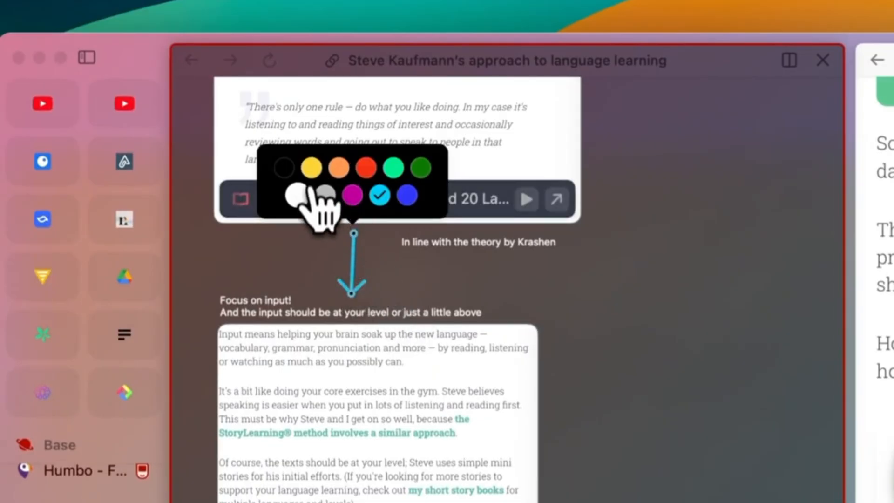
# Scroll through the Kaufmann Easel and open the embedded video's source page.
pyautogui.scroll(-3)
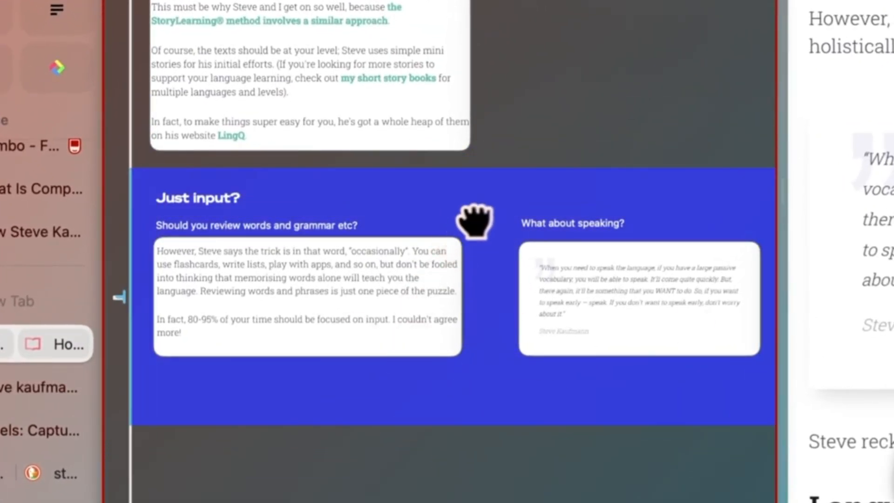
pyautogui.scroll(-3)
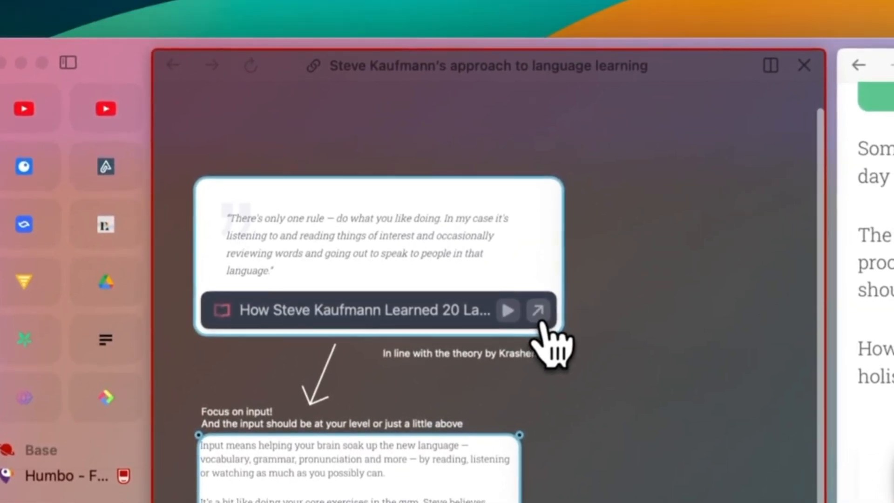
pyautogui.click(538, 311)
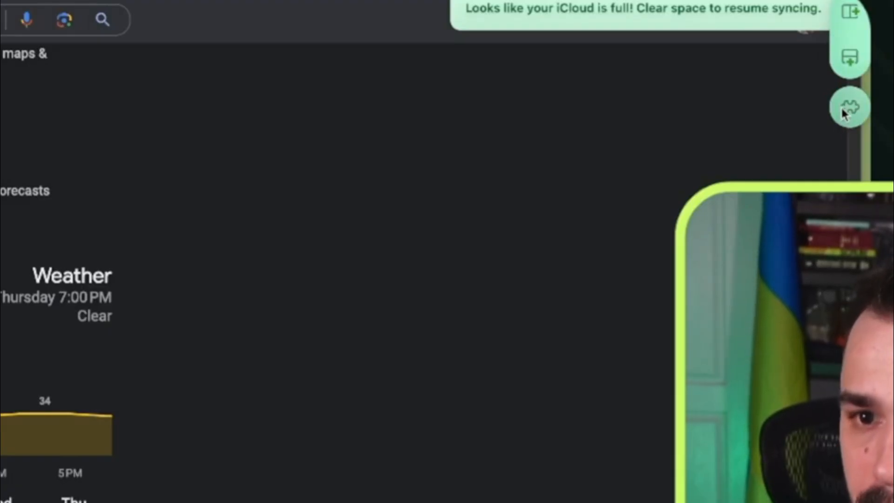
# Check the extensions list, then switch to the pinned YouTube Holiday Home Design video.
pyautogui.click(849, 107)
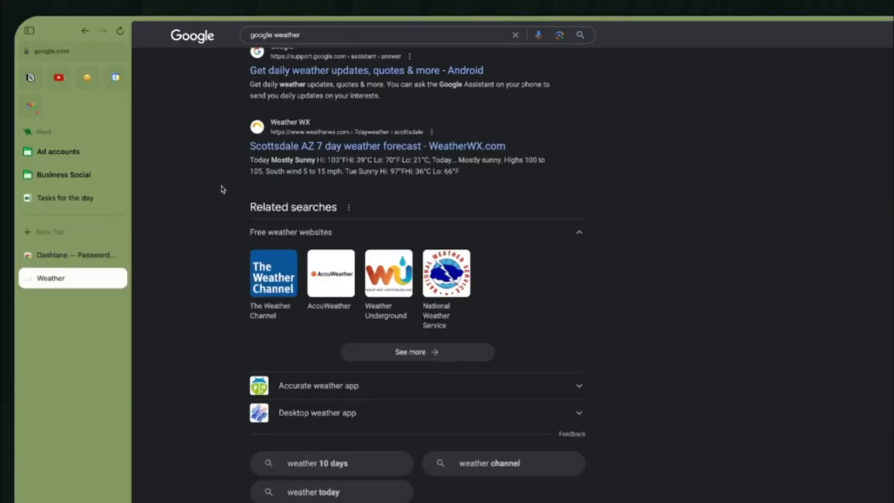
pyautogui.click(58, 77)
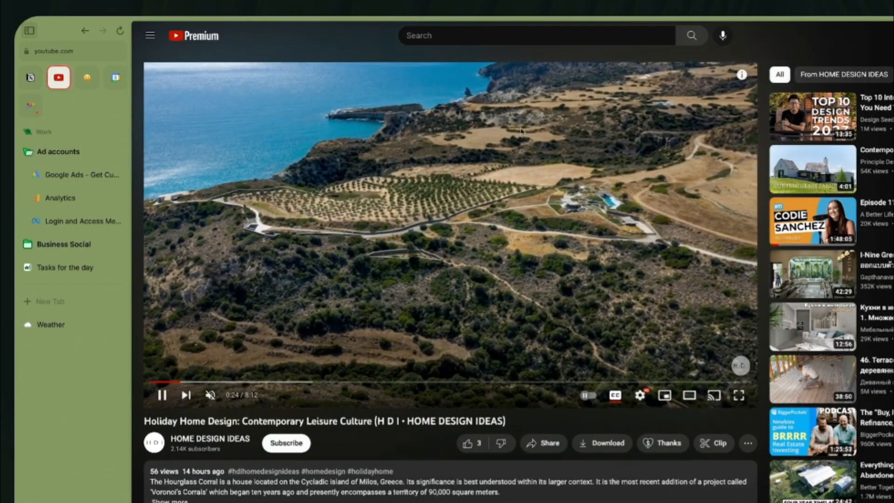
# Show the Gift Arc invite dialog with its shareable gift link.
pyautogui.click(82, 175)
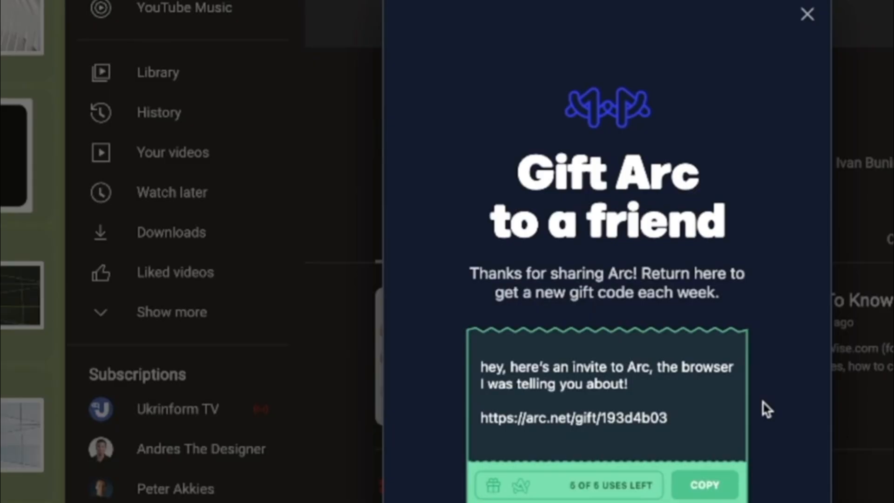
# Subscribe to The Ultimate Explainer with All notifications, then scroll its uploads list.
pyautogui.click(806, 15)
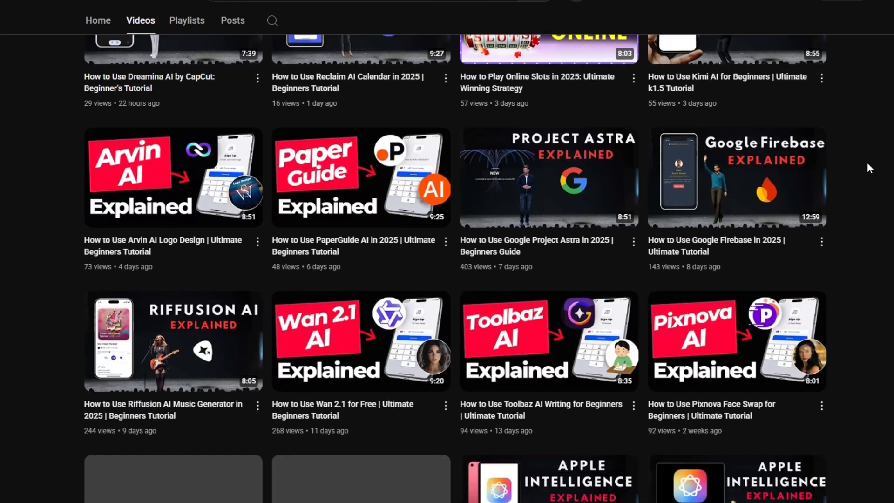
pyautogui.scroll(3)
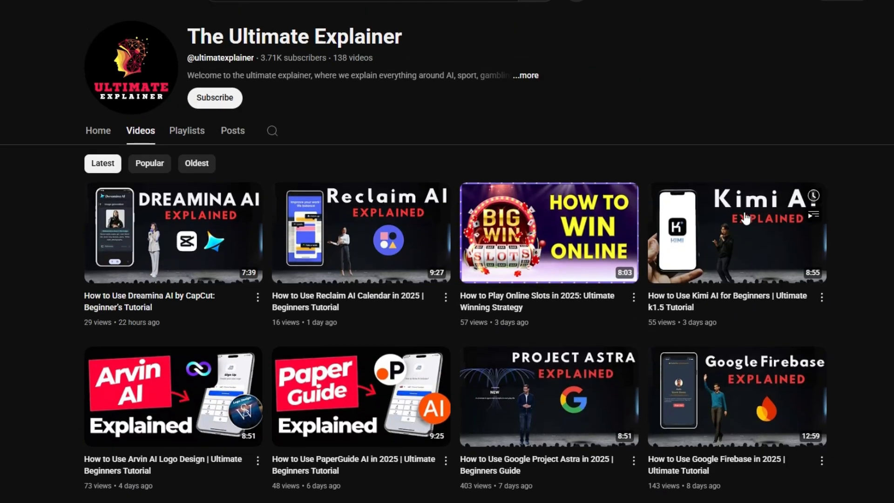
pyautogui.click(215, 97)
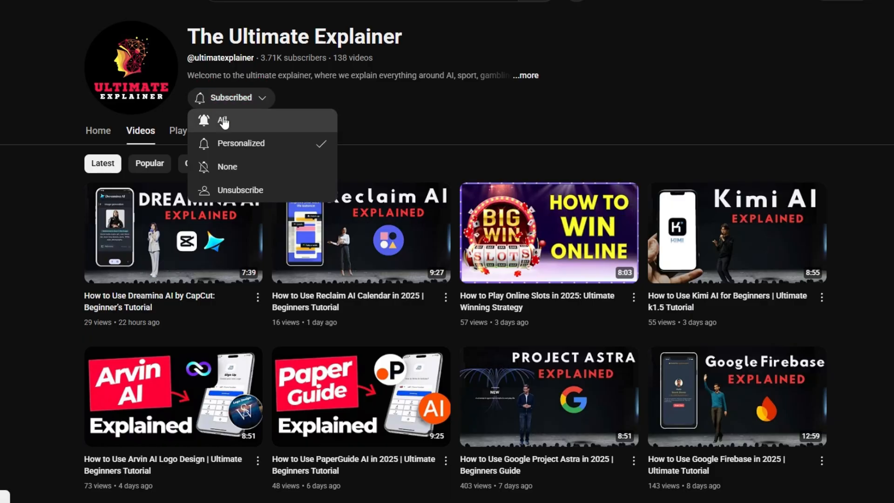
pyautogui.click(765, 121)
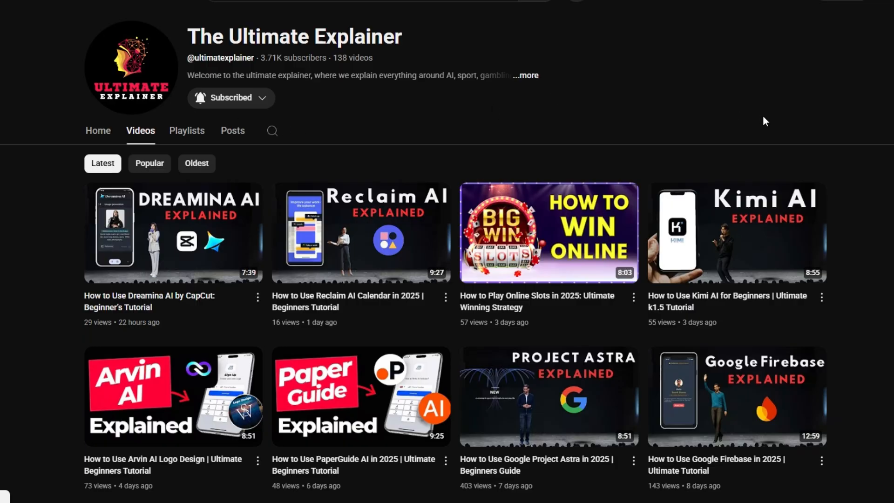
pyautogui.scroll(-3)
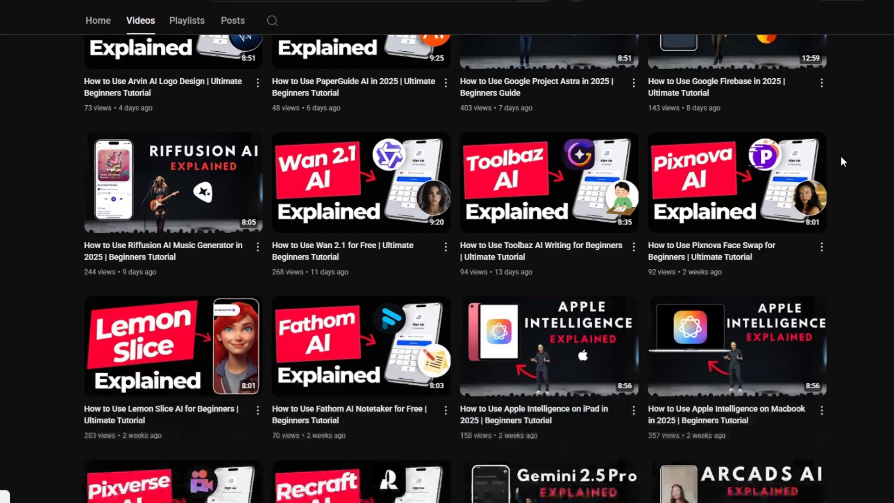
pyautogui.scroll(-3)
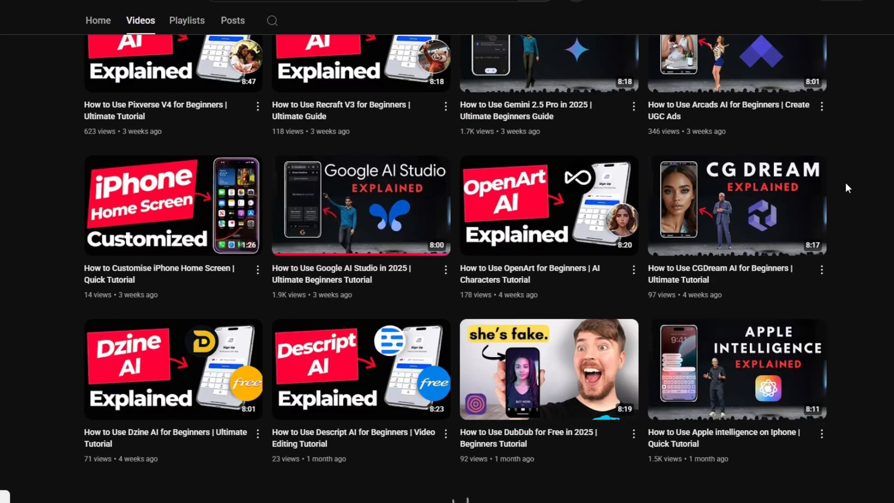
pyautogui.scroll(-3)
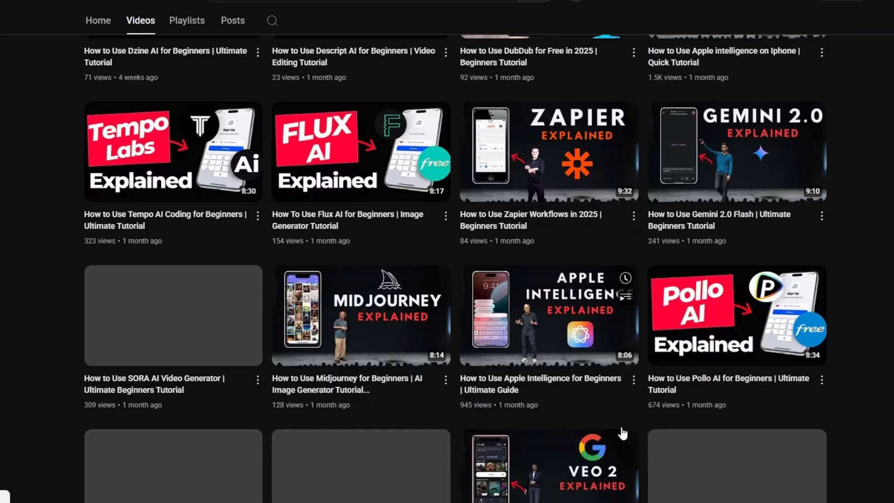